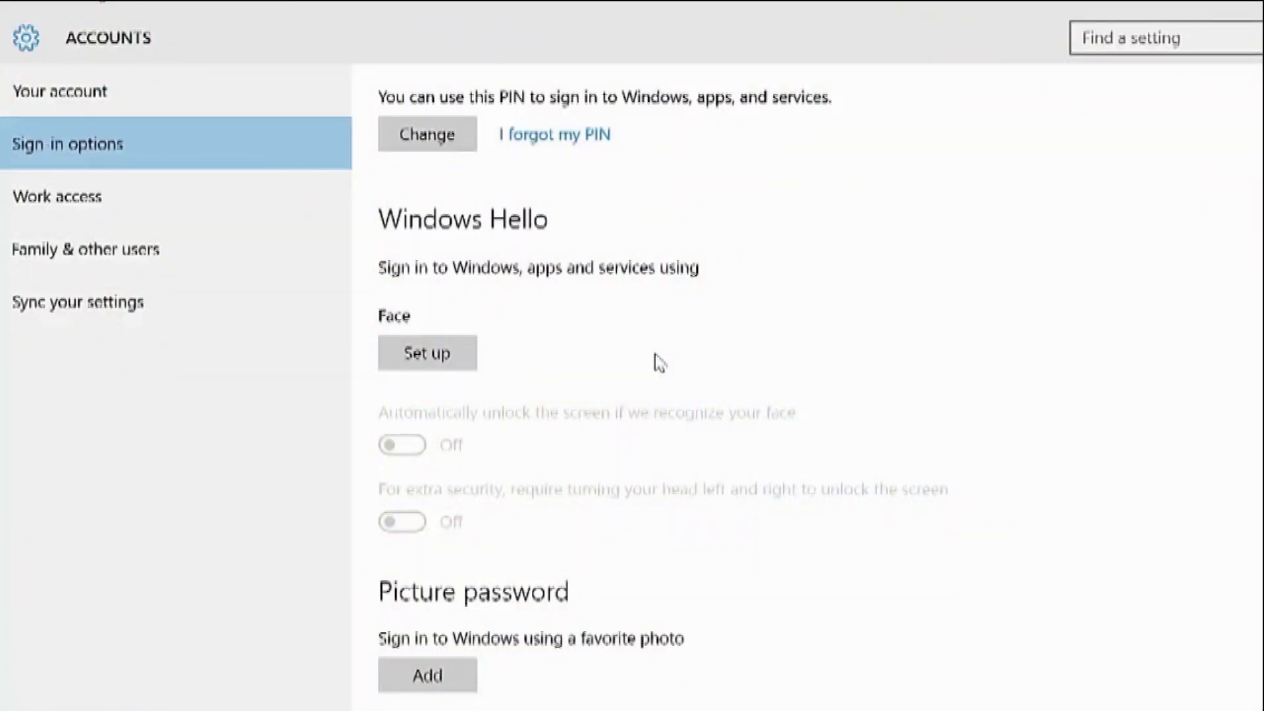
- Launch the Windows Hello face setup wizard from Sign-in options
left_click(426, 353)
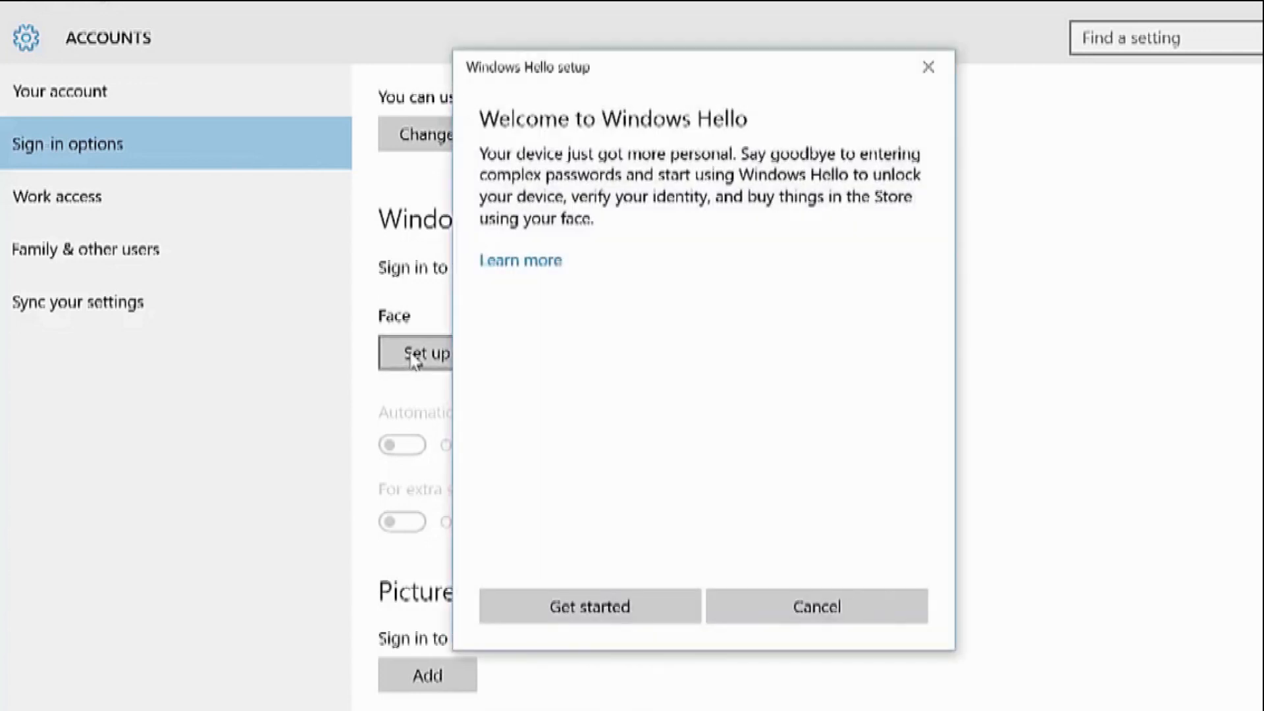
mouse_move(725, 383)
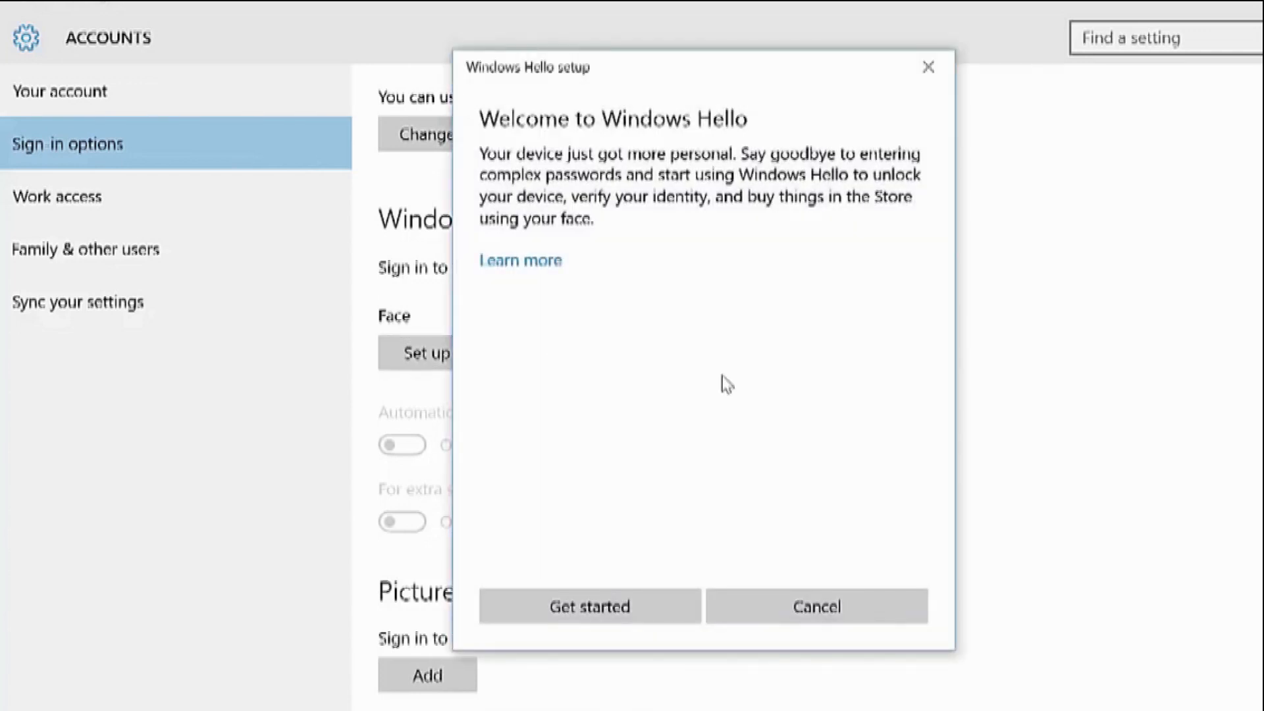
mouse_move(743, 490)
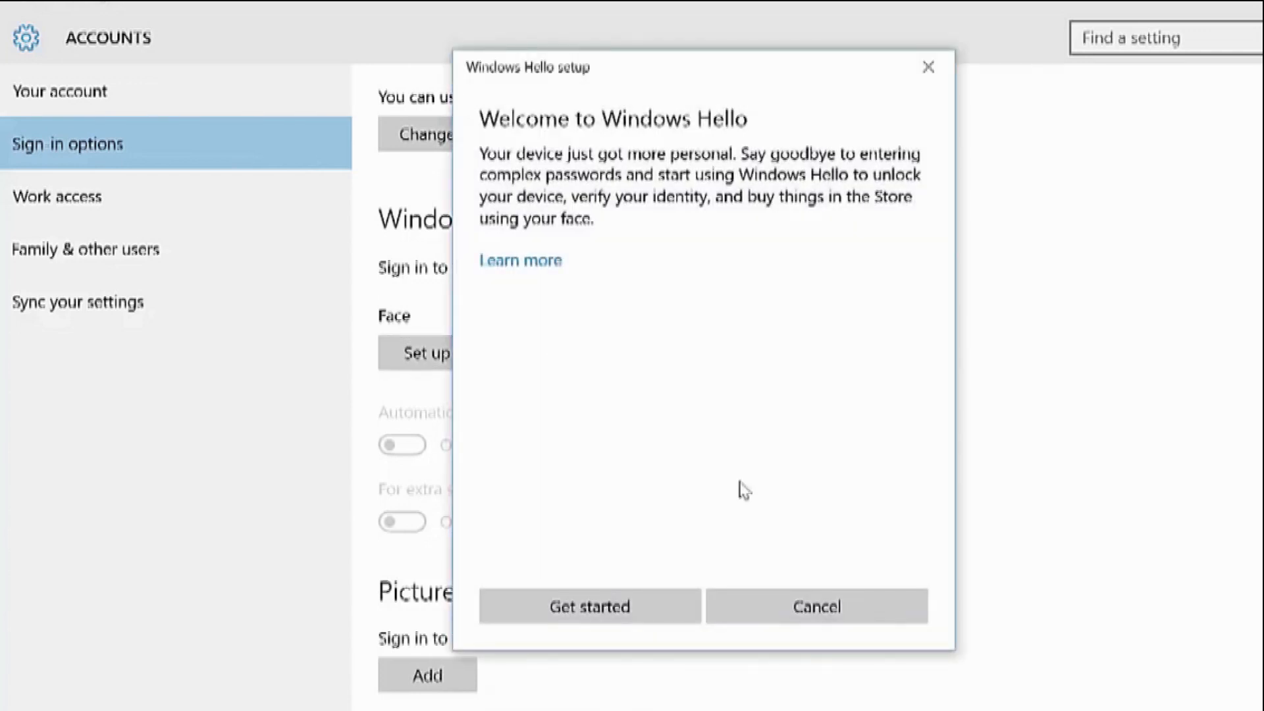
- Complete the face scan and switch on 'Automatically unlock the screen if we recognize your face'
left_click(589, 606)
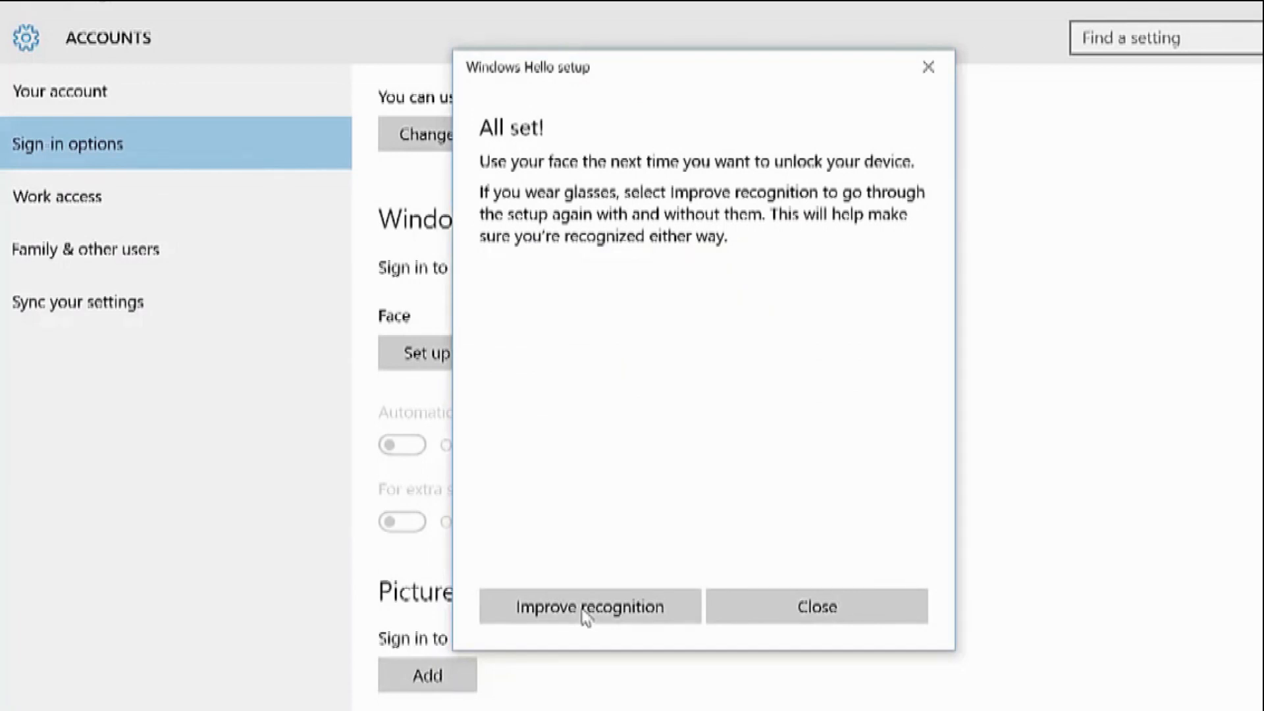
left_click(815, 607)
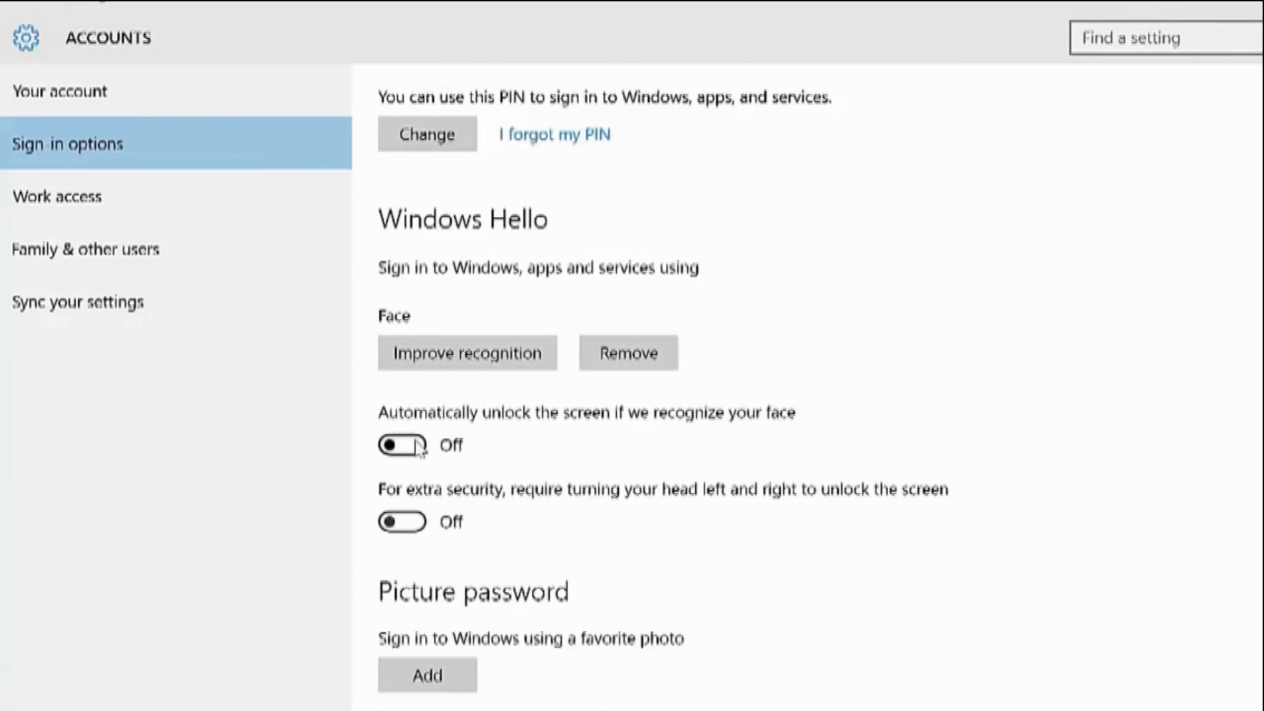
left_click(402, 446)
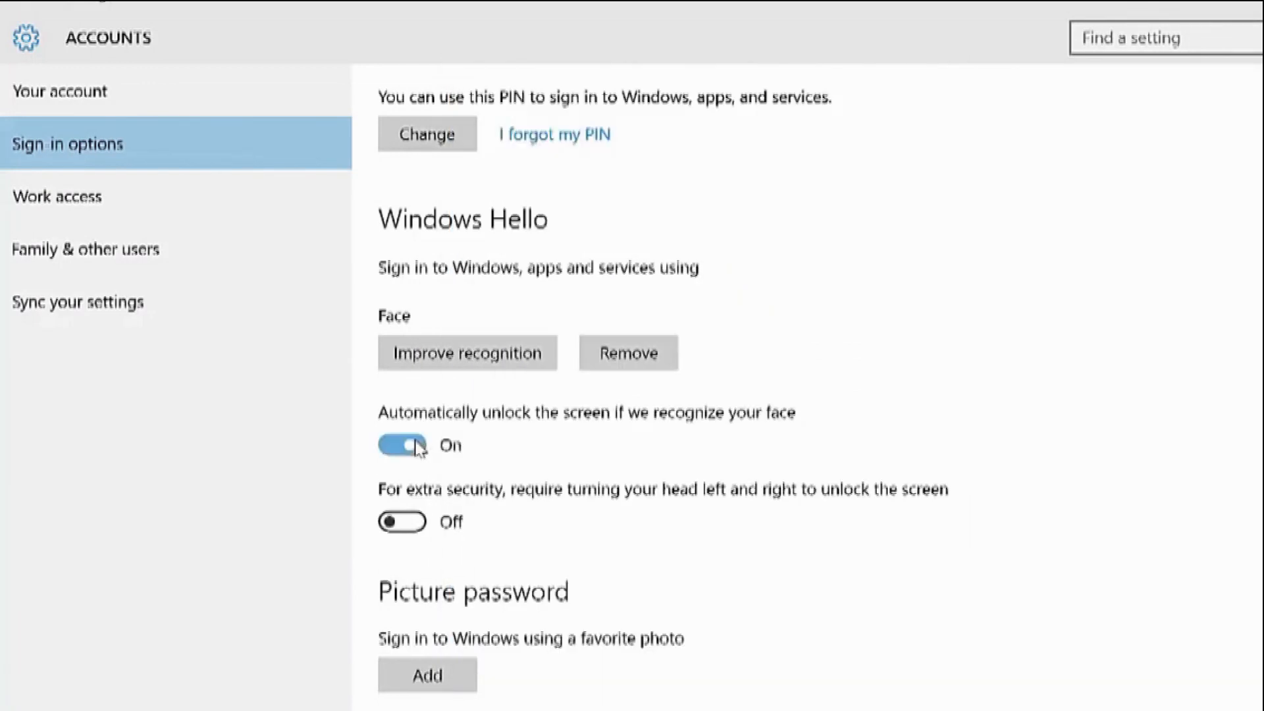